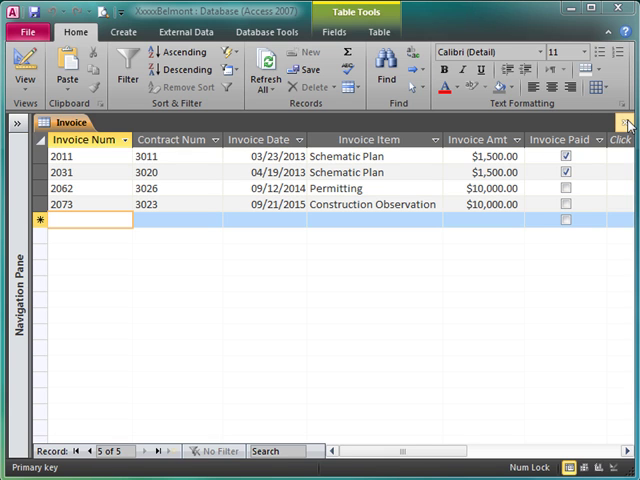
mouse_move(624, 120)
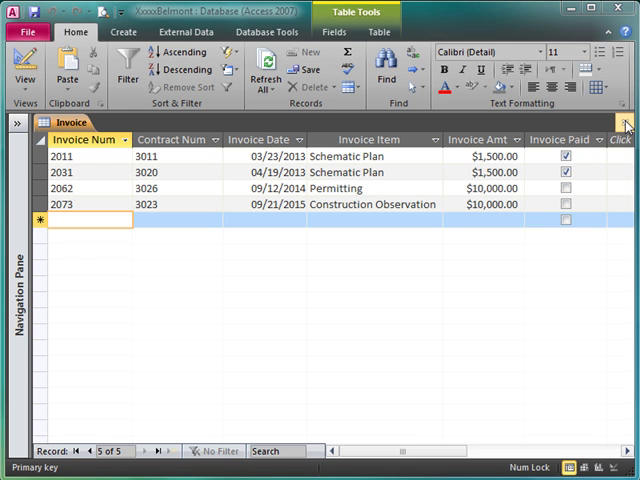
Step: Close the Invoice table, start an Excel import from External Data and cancel the Get External Data dialog
click(624, 120)
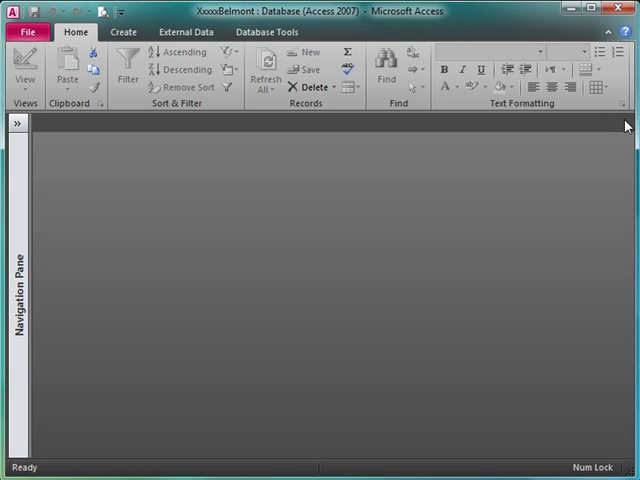
click(124, 34)
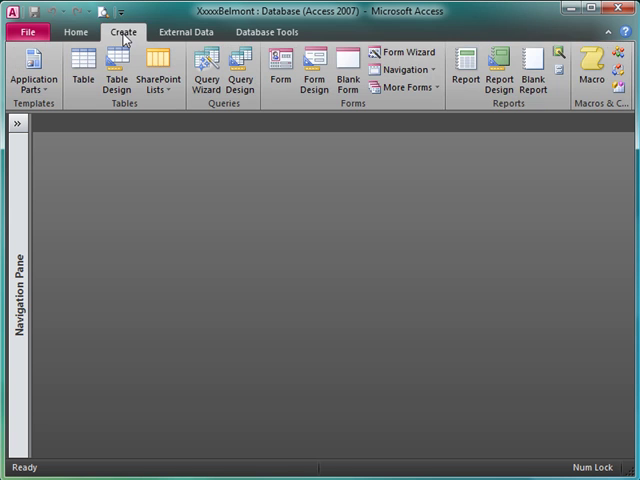
click(184, 32)
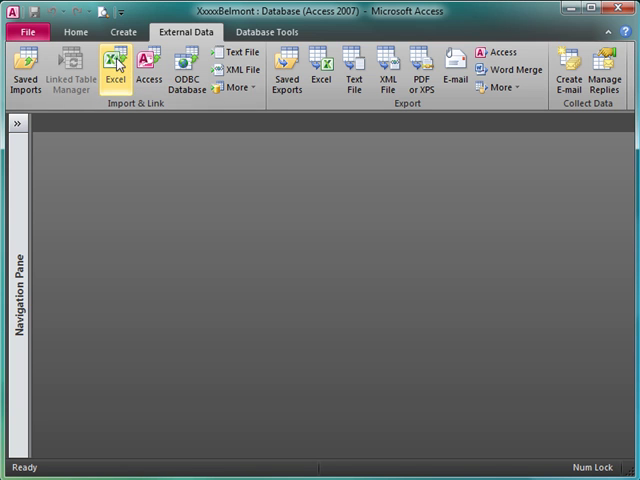
click(114, 64)
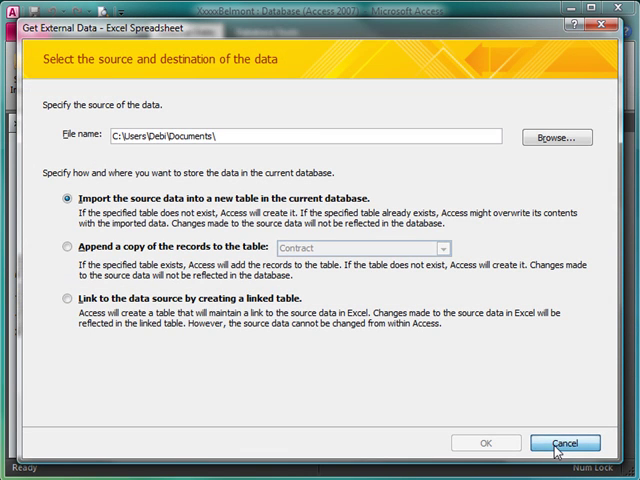
click(566, 444)
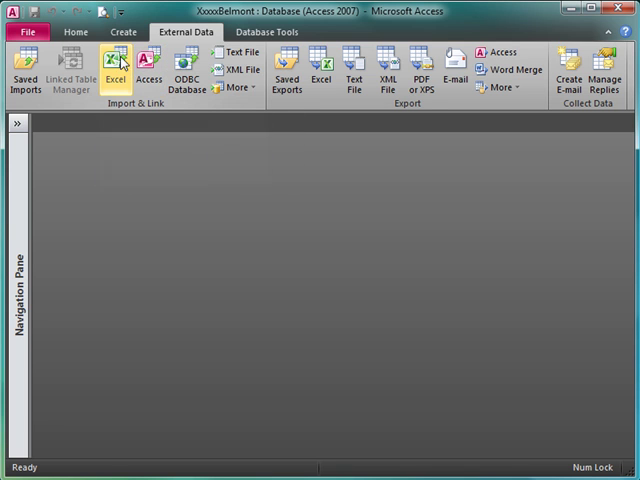
mouse_move(116, 64)
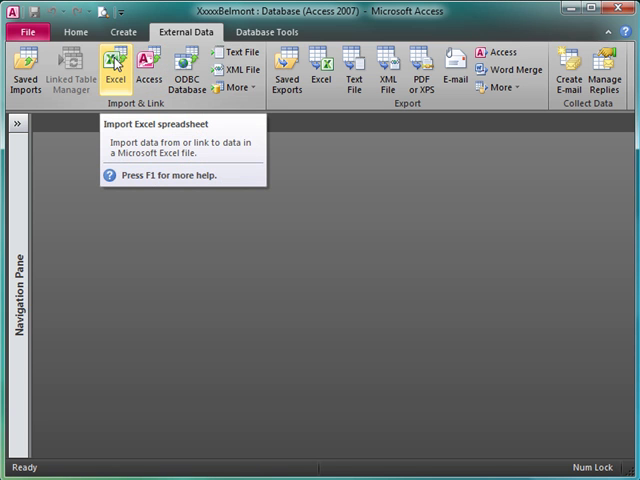
Step: Pick Tutorial\Invoices.xlsx as the Excel source, choose 'Append a copy of the records to the table' and confirm
click(114, 70)
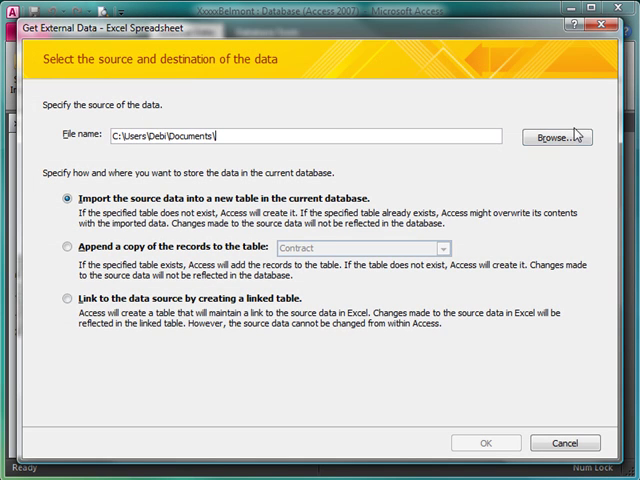
click(560, 136)
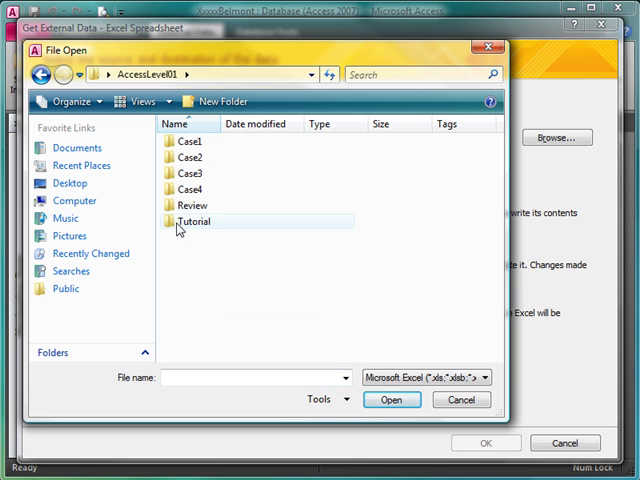
double_click(186, 220)
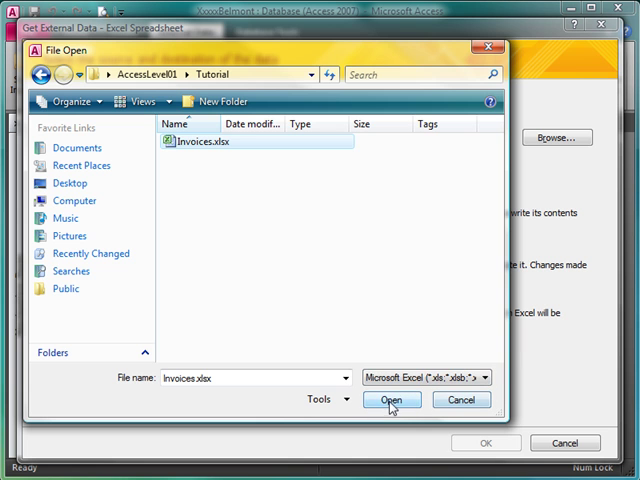
click(392, 400)
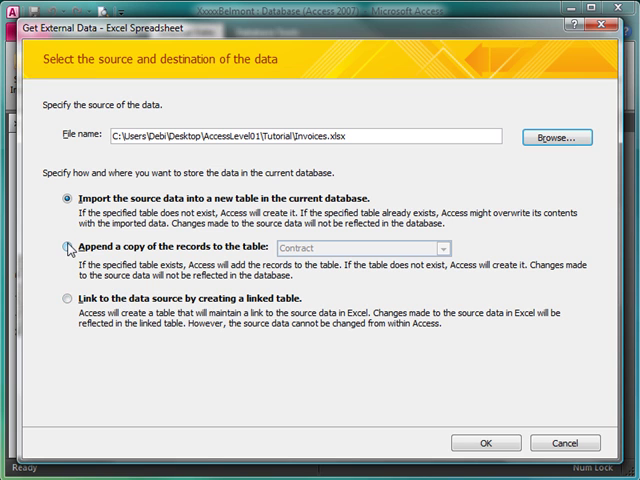
click(66, 246)
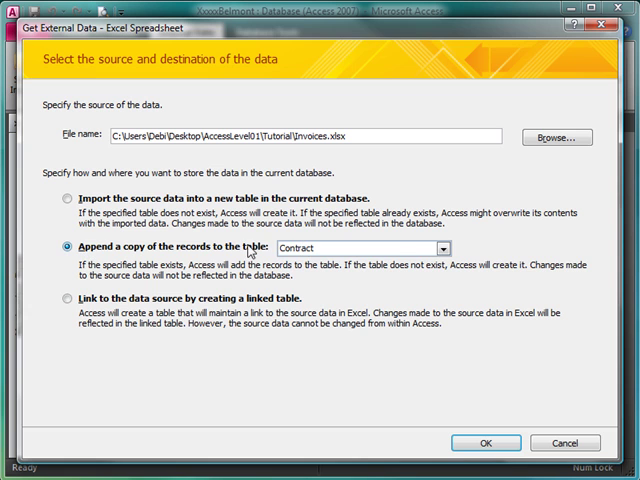
click(436, 248)
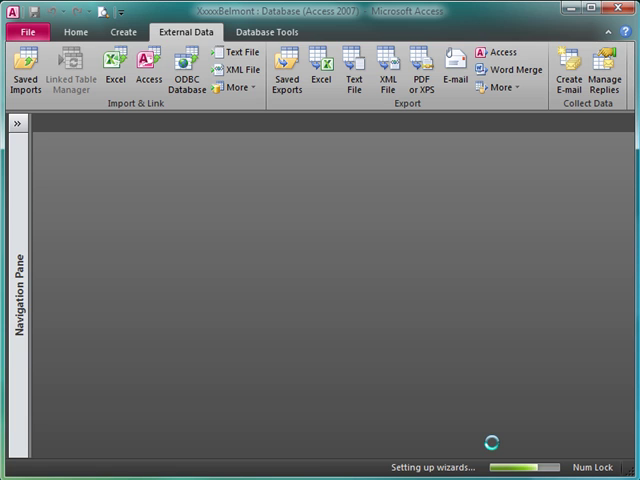
Step: Keep 'First Row Contains Column Headings' and advance the Import Spreadsheet Wizard to its final step
click(112, 70)
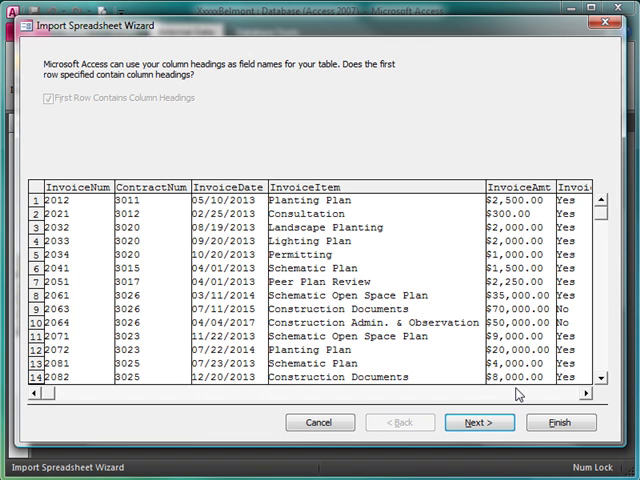
mouse_move(114, 208)
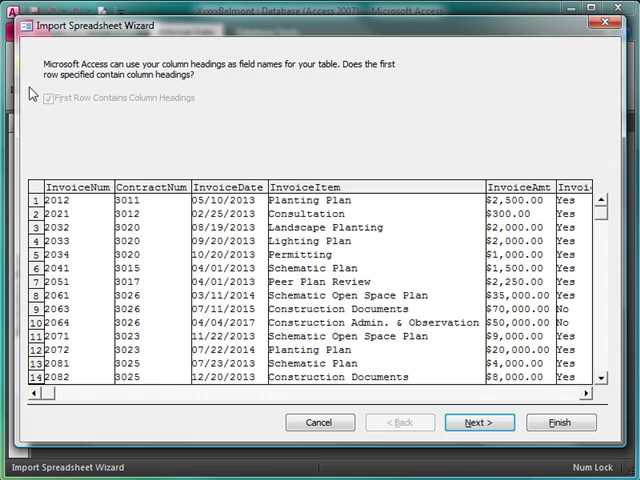
mouse_move(312, 188)
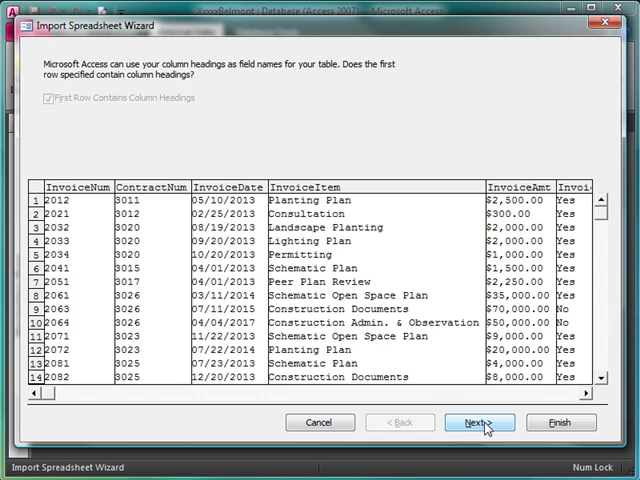
click(484, 422)
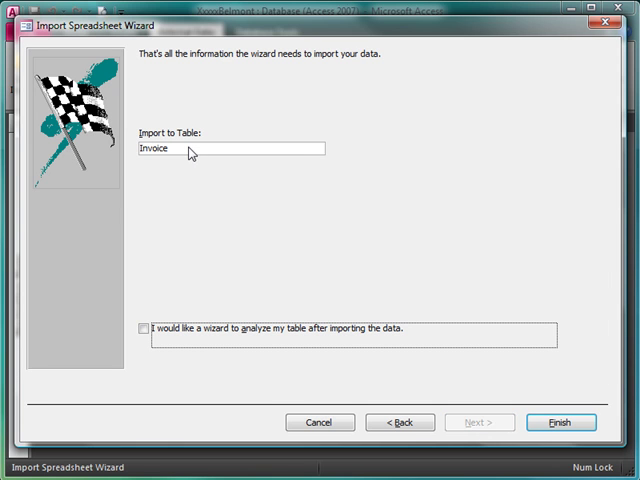
mouse_move(178, 158)
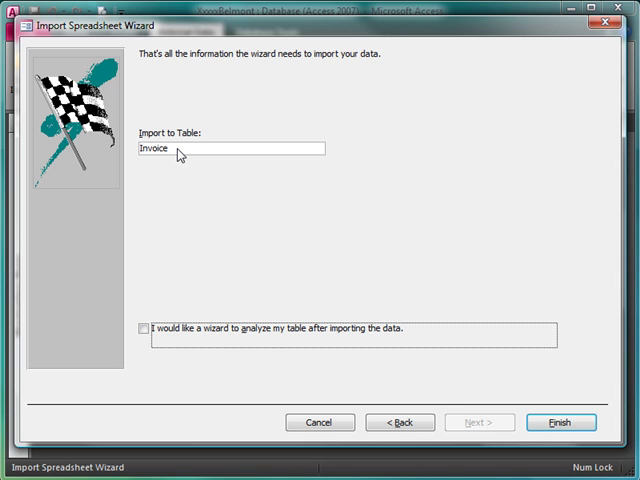
mouse_move(170, 330)
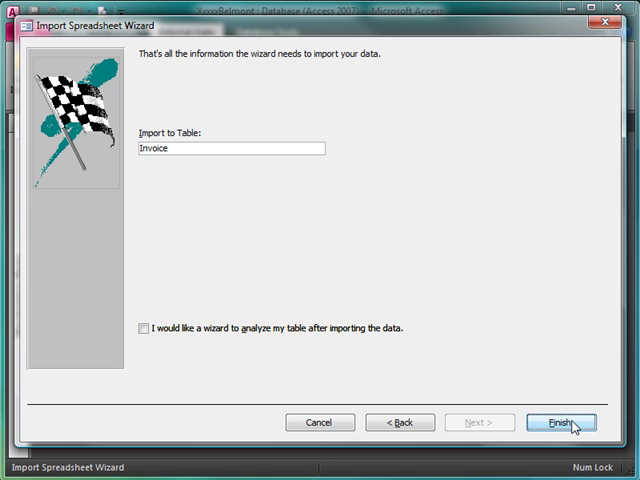
Step: Finish the import, dismiss the missing ContractNum field warnings and select the Invoice table in the Navigation Pane
click(560, 422)
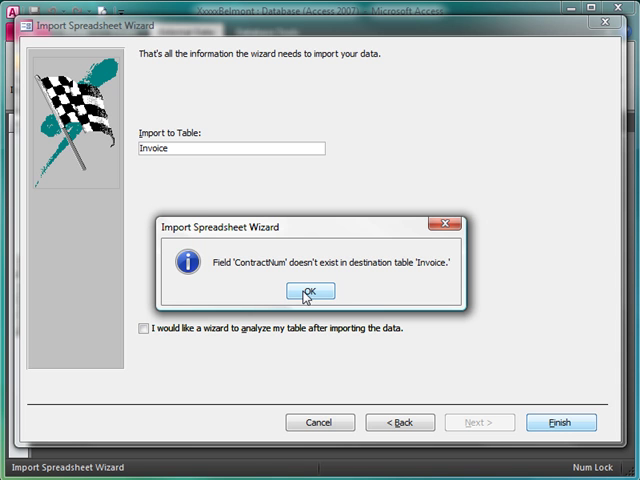
click(310, 292)
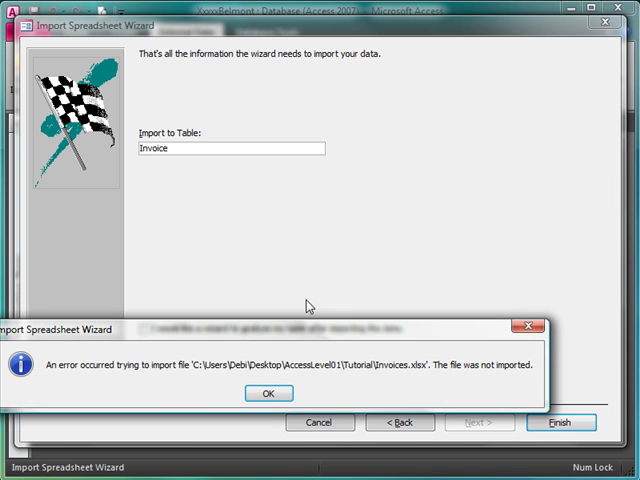
click(268, 392)
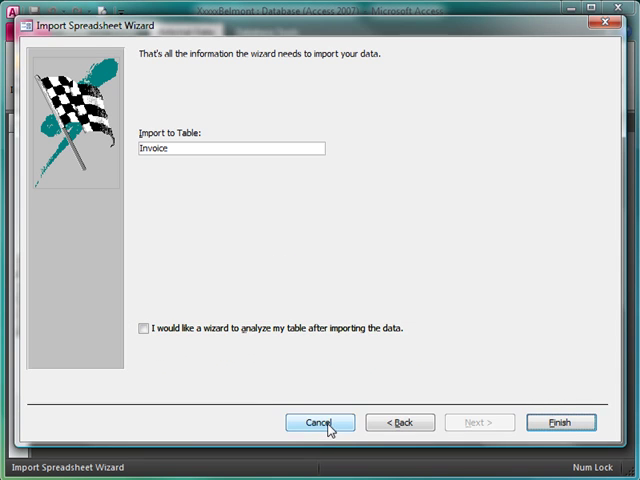
click(320, 422)
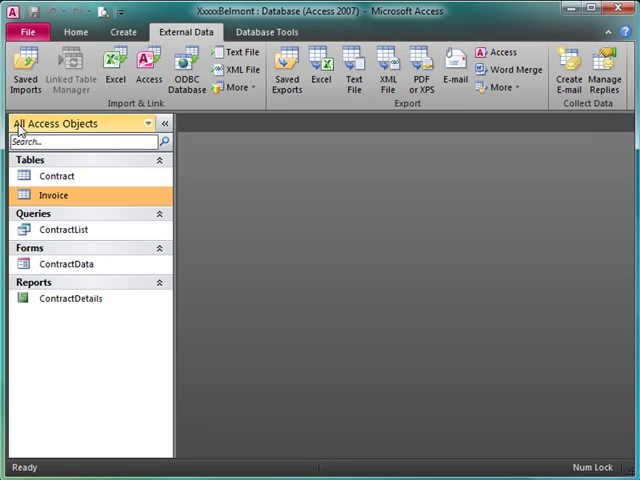
right_click(54, 194)
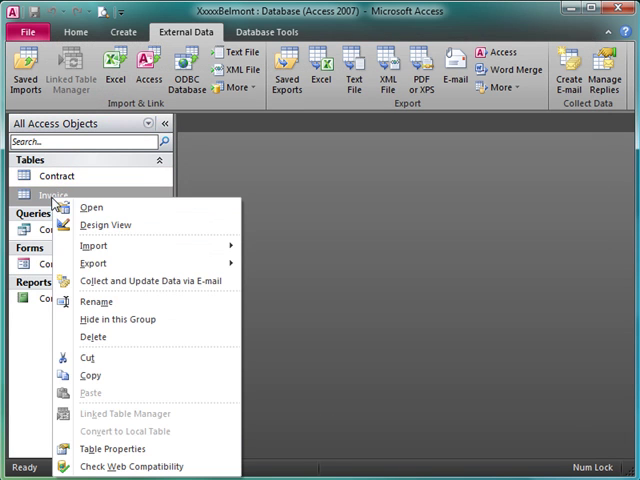
click(104, 224)
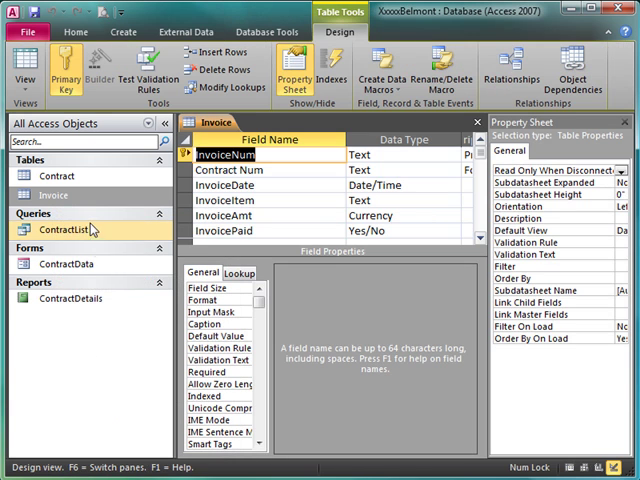
click(250, 168)
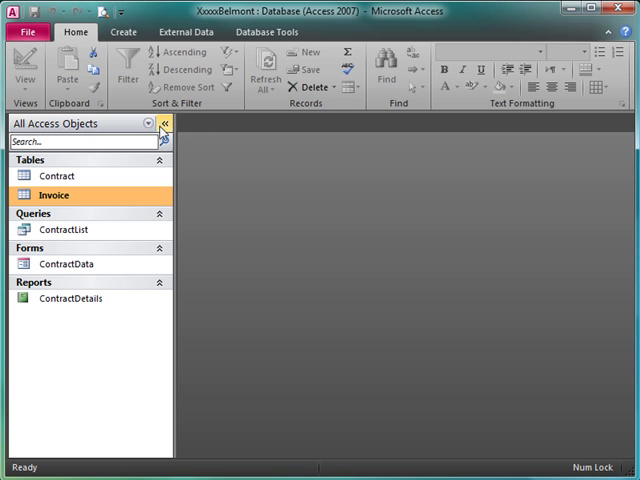
Step: Import Invoices.xlsx again appending to the Invoice table, finish it and close without saving the import steps
click(184, 36)
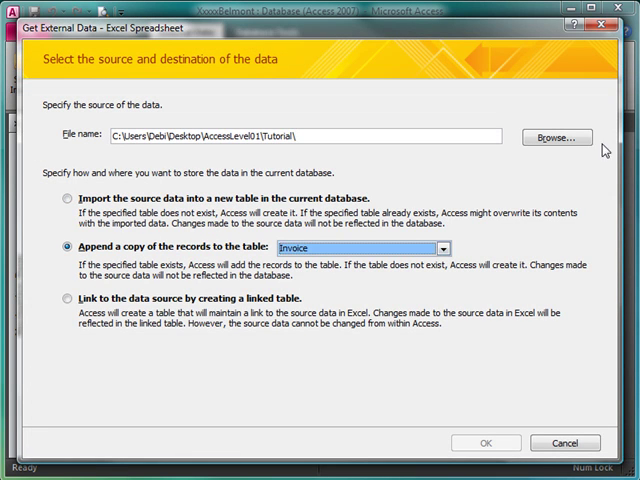
click(556, 136)
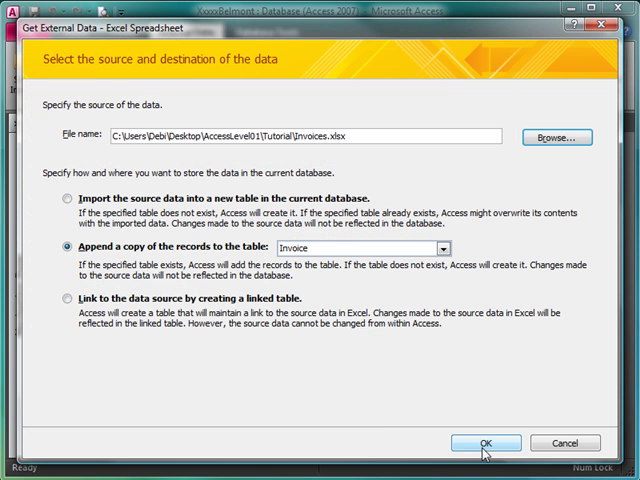
click(474, 444)
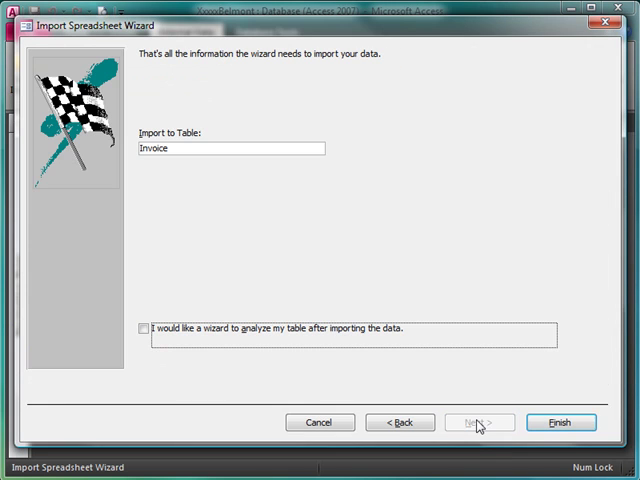
click(560, 424)
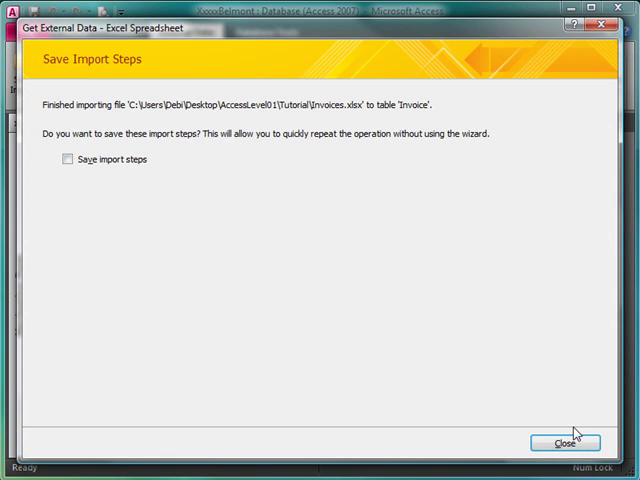
mouse_move(96, 244)
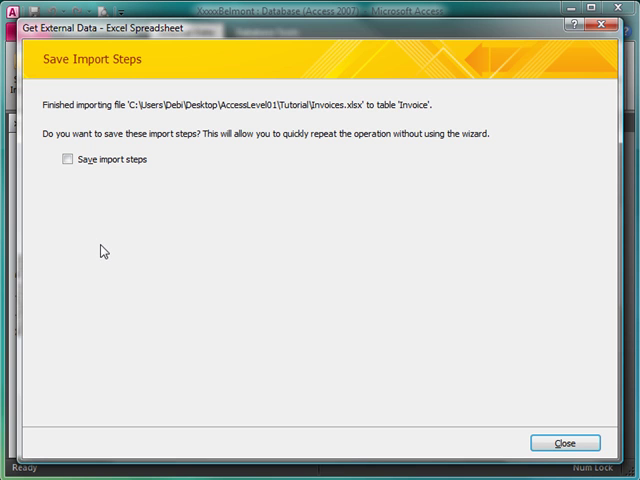
mouse_move(128, 240)
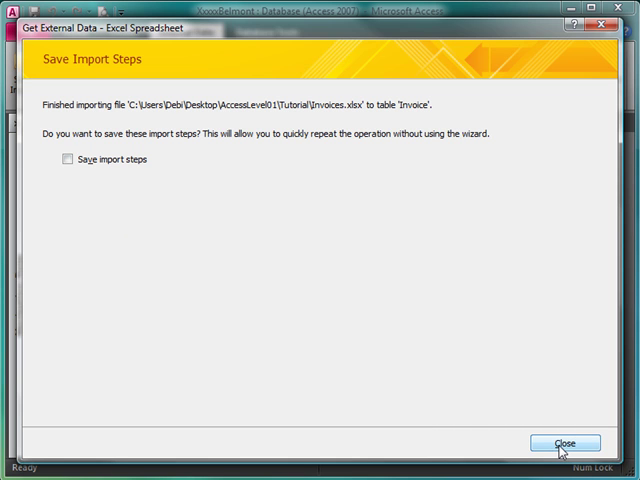
click(564, 444)
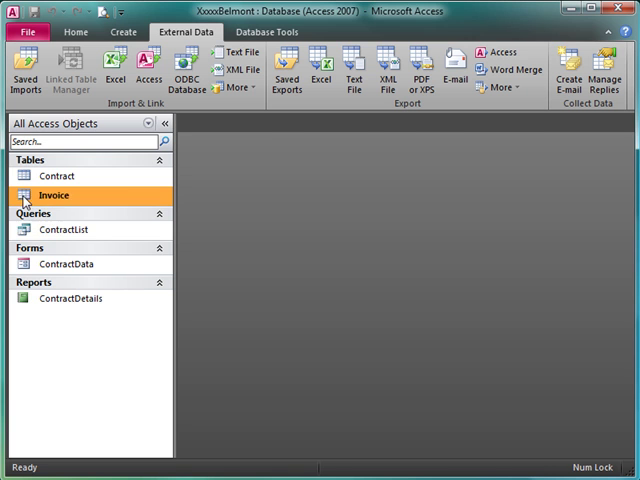
Step: Open the Invoice datasheet and scroll through its 176 appended records
double_click(56, 194)
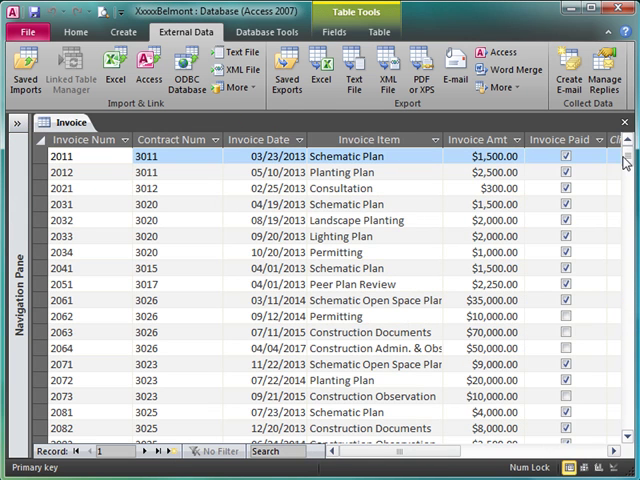
scroll(down, 3)
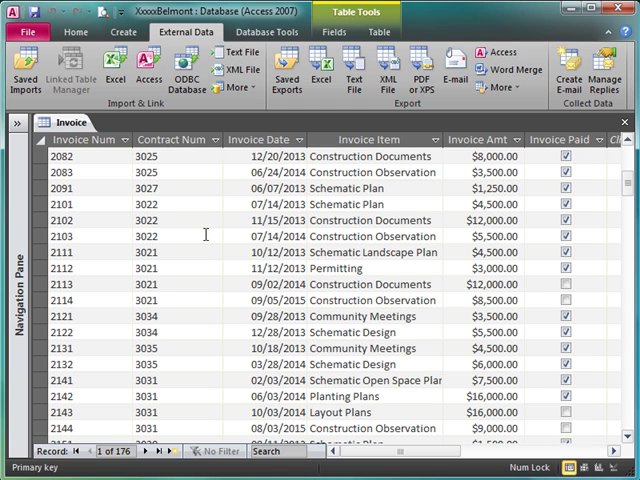
mouse_move(372, 68)
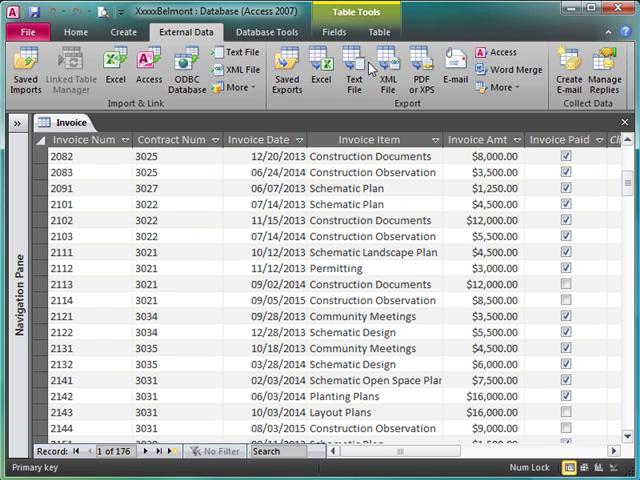
mouse_move(630, 280)
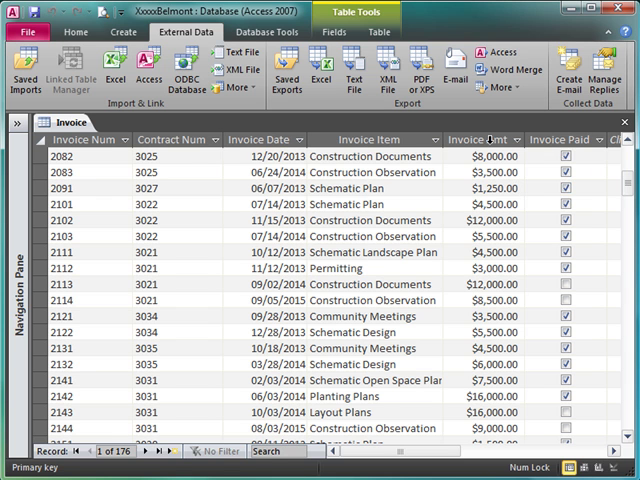
scroll(down, 3)
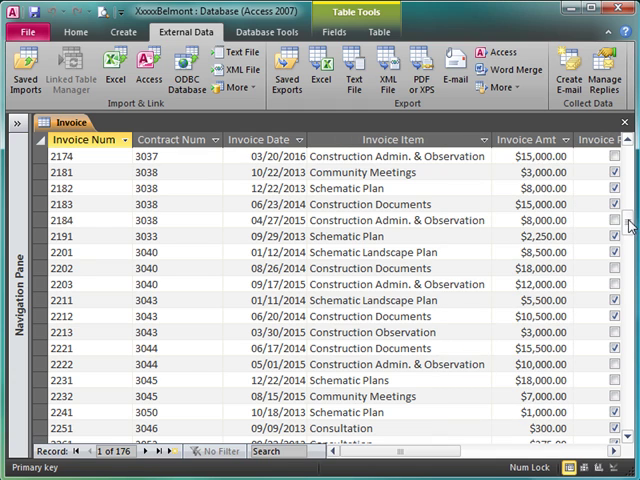
scroll(down, 3)
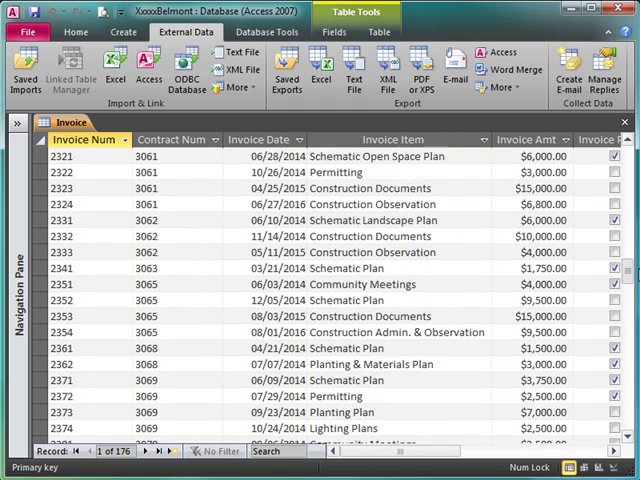
scroll(down, 3)
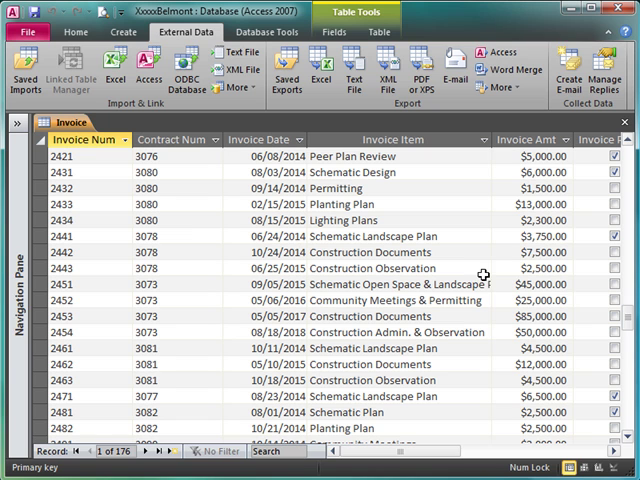
mouse_move(468, 204)
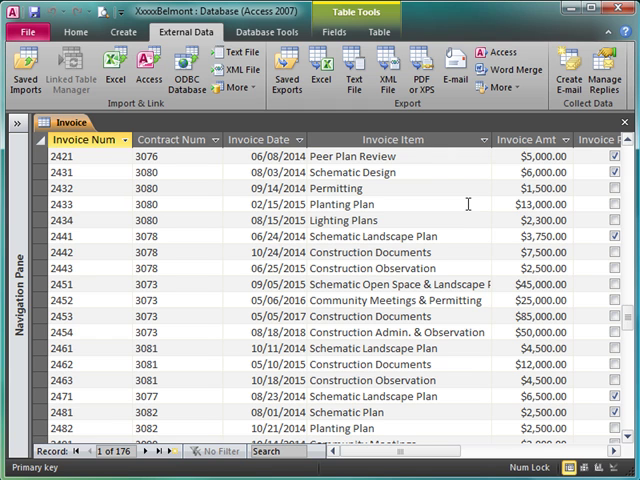
mouse_move(492, 140)
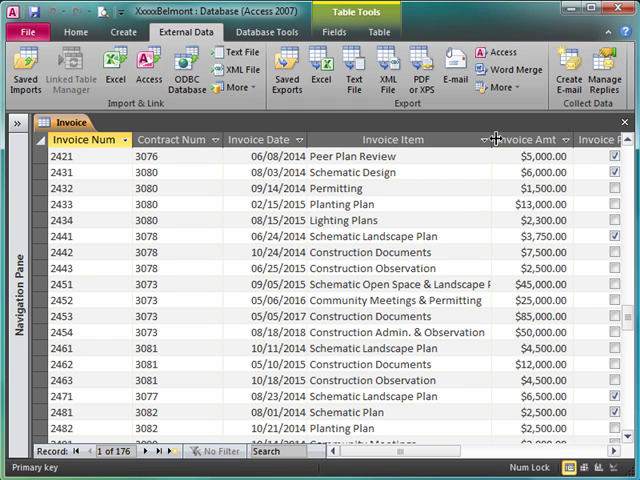
scroll(down, 3)
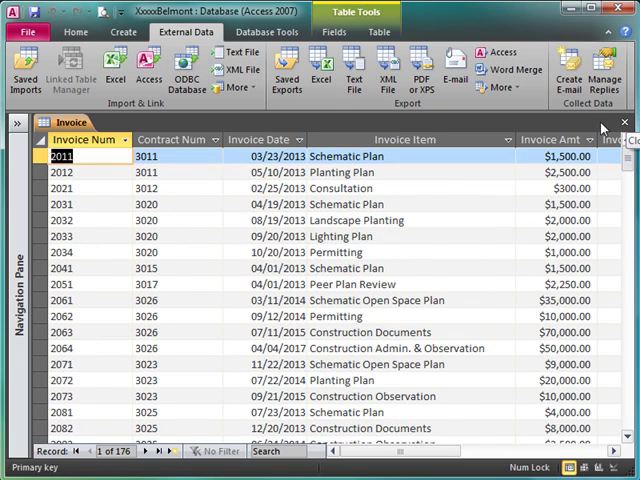
mouse_move(44, 14)
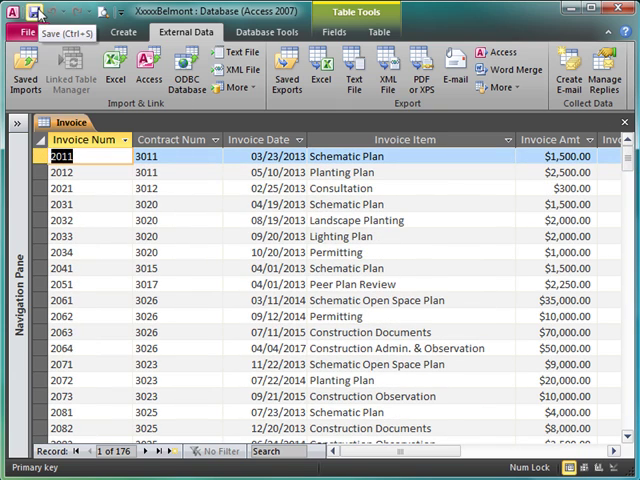